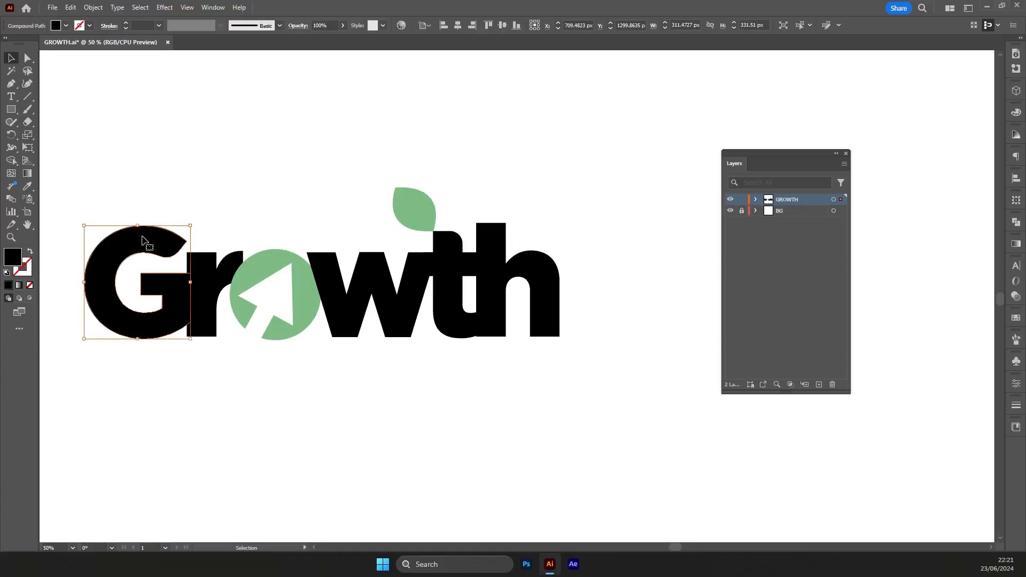
Step: Cut the letter G, paste it in place on its own layer, and unhide the letter layers
{"action": "key", "text": "Delete"}
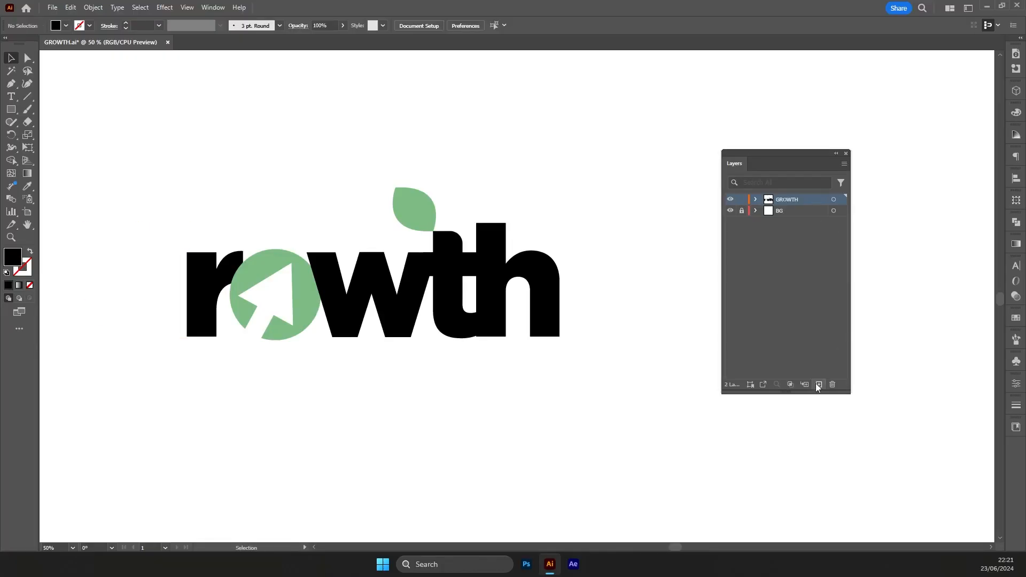
{"action": "key", "text": "ctrl+shift+v"}
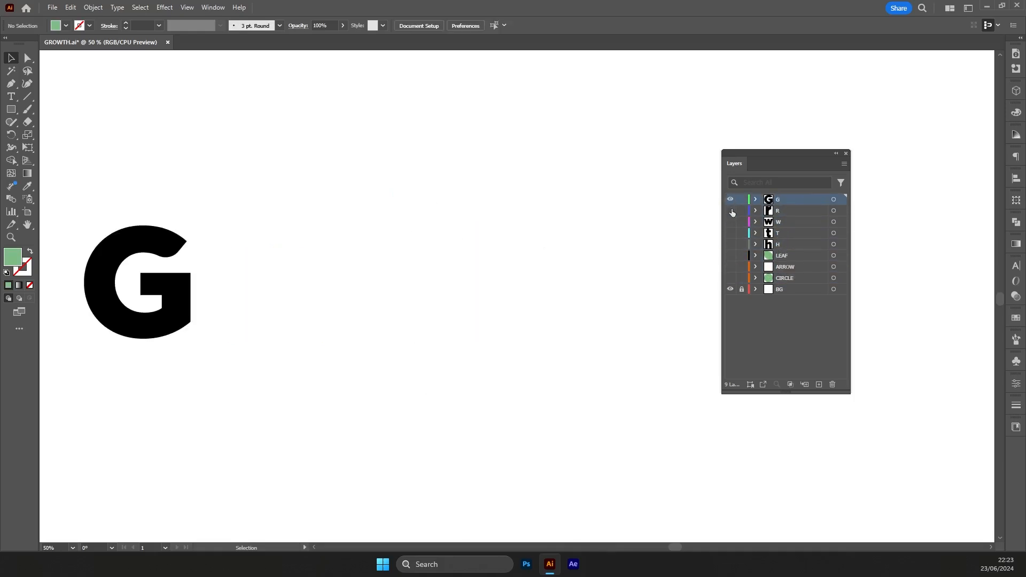
{"action": "left_click", "coordinate": [572, 565]}
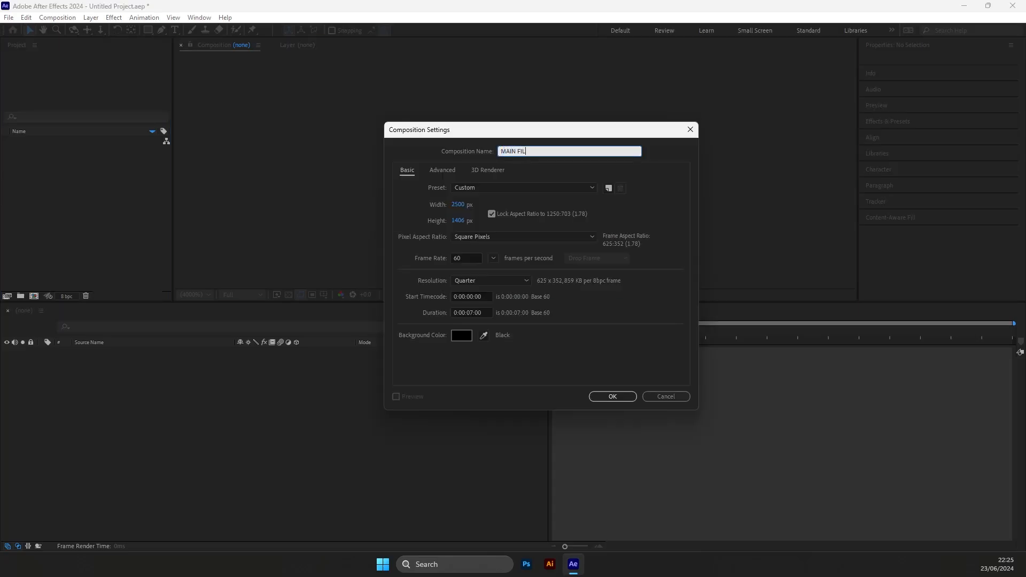
Step: Create MAIN FILE, import GROWTH LOGO.ai as a composition, open it and convert layers to shapes
{"action": "left_click", "coordinate": [611, 396]}
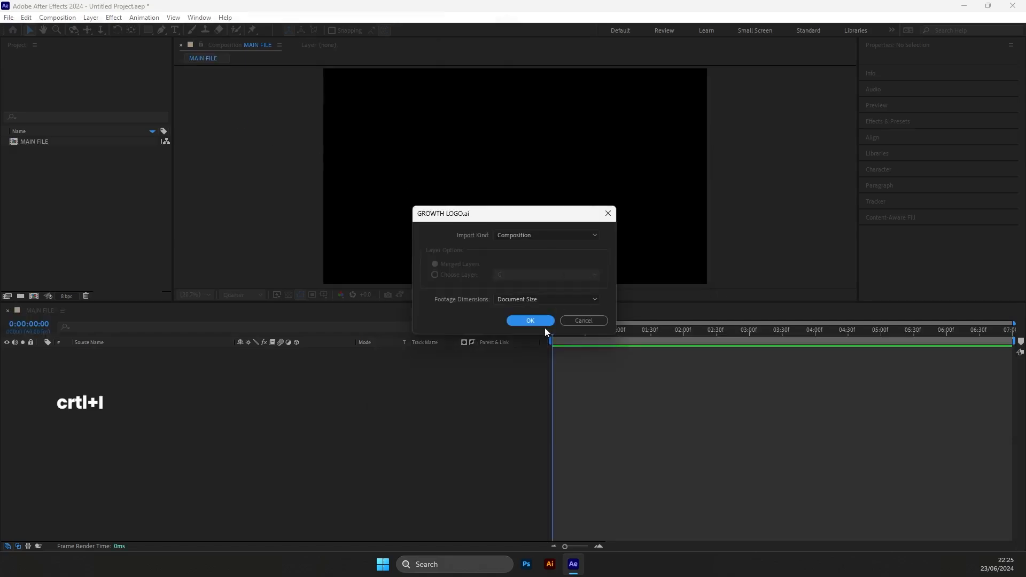
{"action": "left_click", "coordinate": [530, 321]}
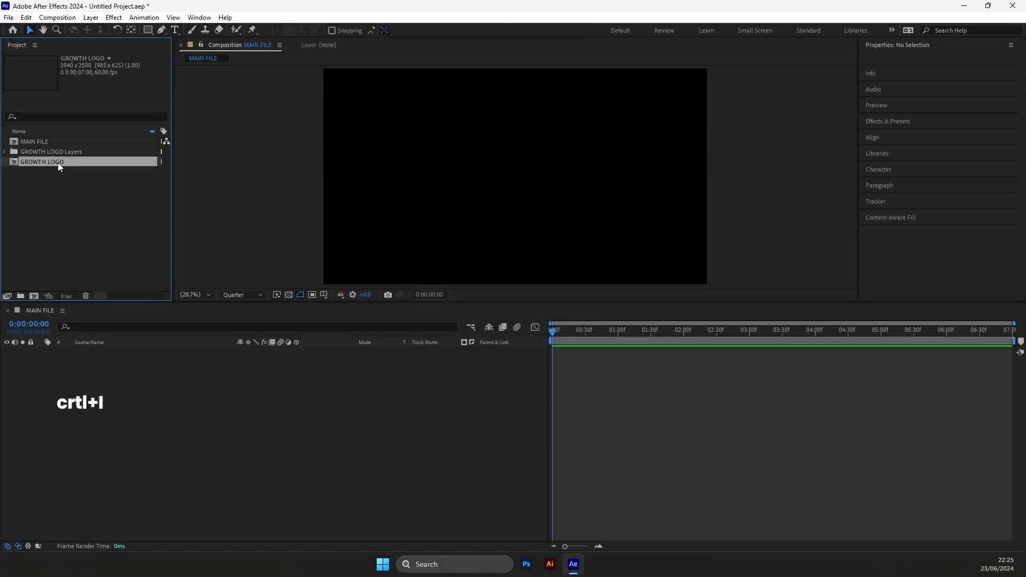
{"action": "left_click", "coordinate": [90, 18]}
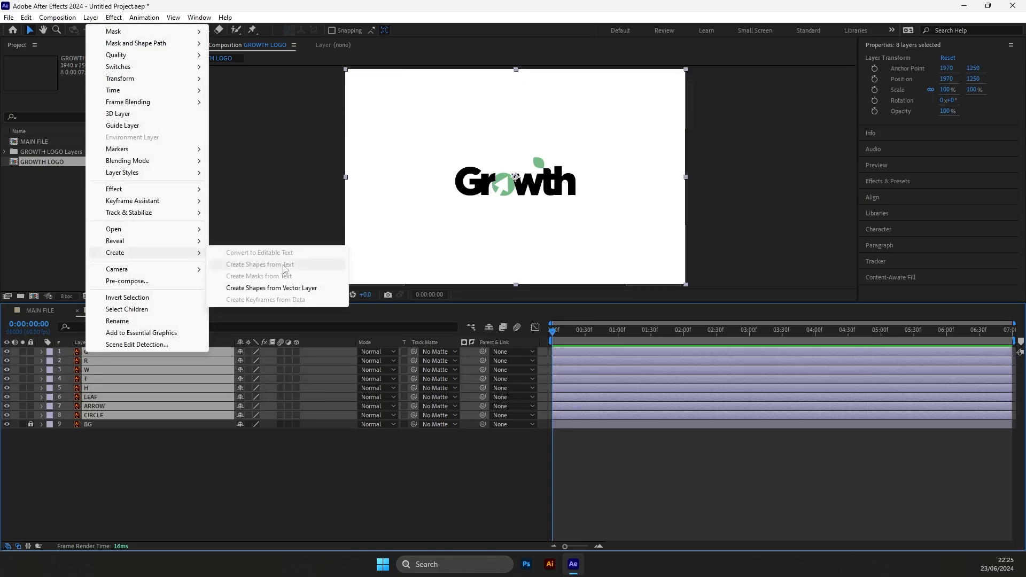
{"action": "left_click", "coordinate": [271, 288]}
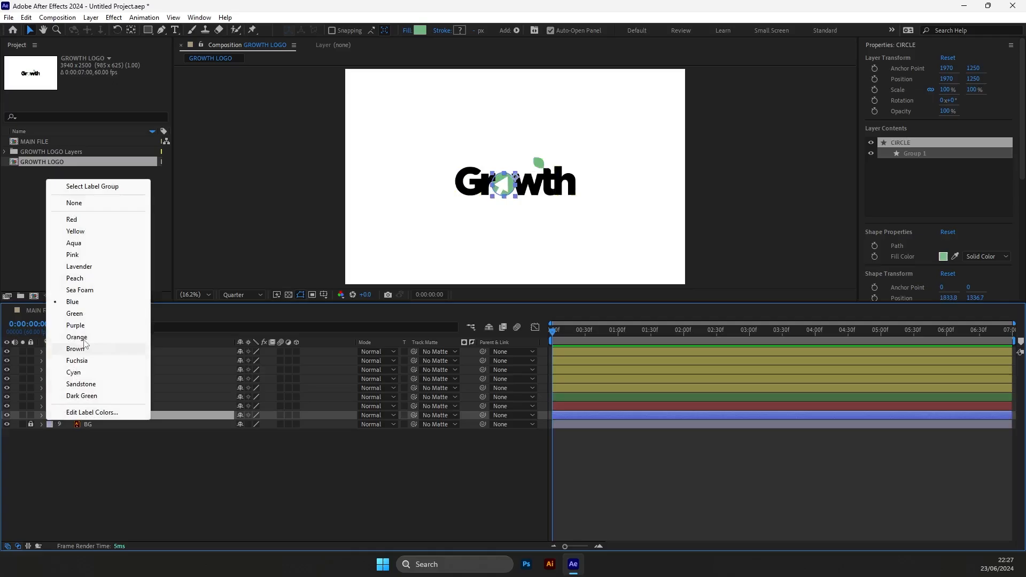
Step: Give the CIRCLE layer a label colour and select the CIRCLE layer
{"action": "left_click", "coordinate": [75, 231]}
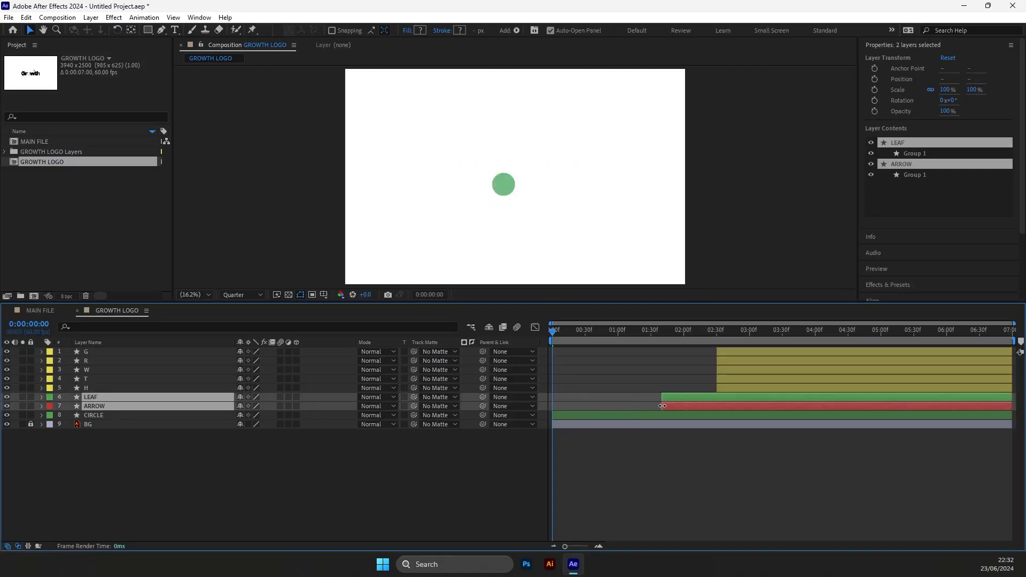
{"action": "left_click", "coordinate": [93, 415]}
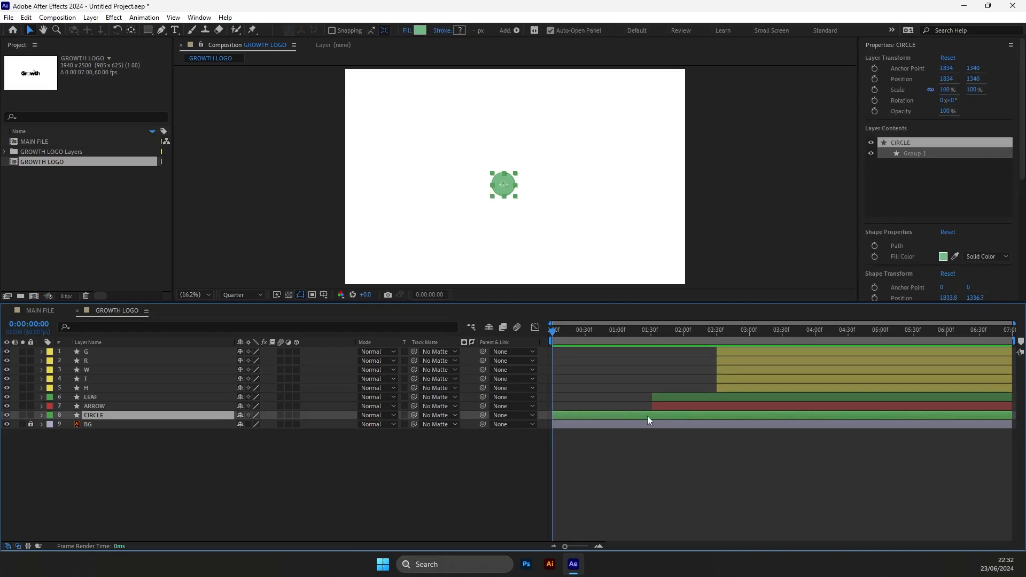
Step: Keyframe the CIRCLE layer's Scale, setting the starting value to 0%
{"action": "left_click", "coordinate": [41, 415]}
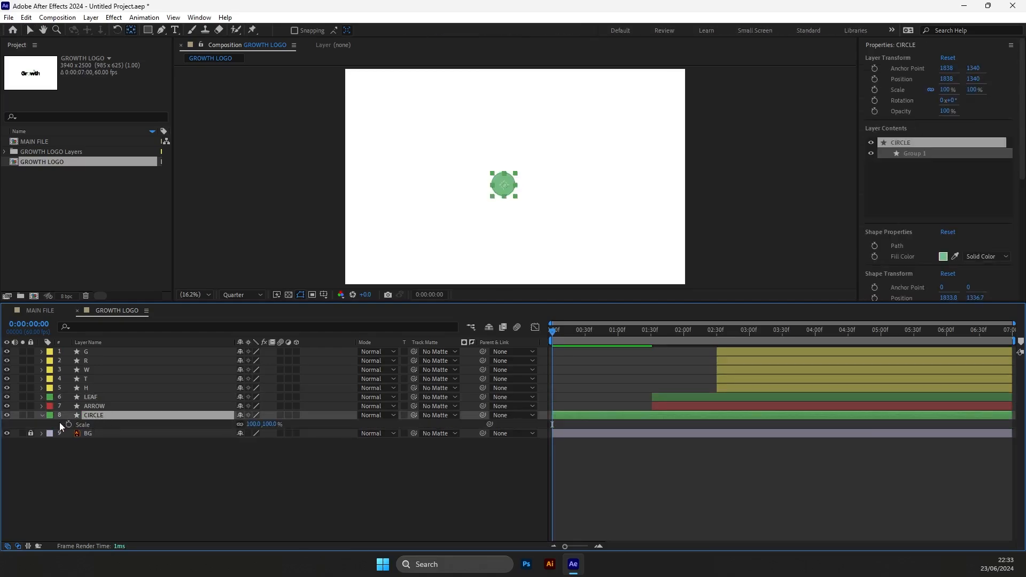
{"action": "left_click", "coordinate": [69, 424]}
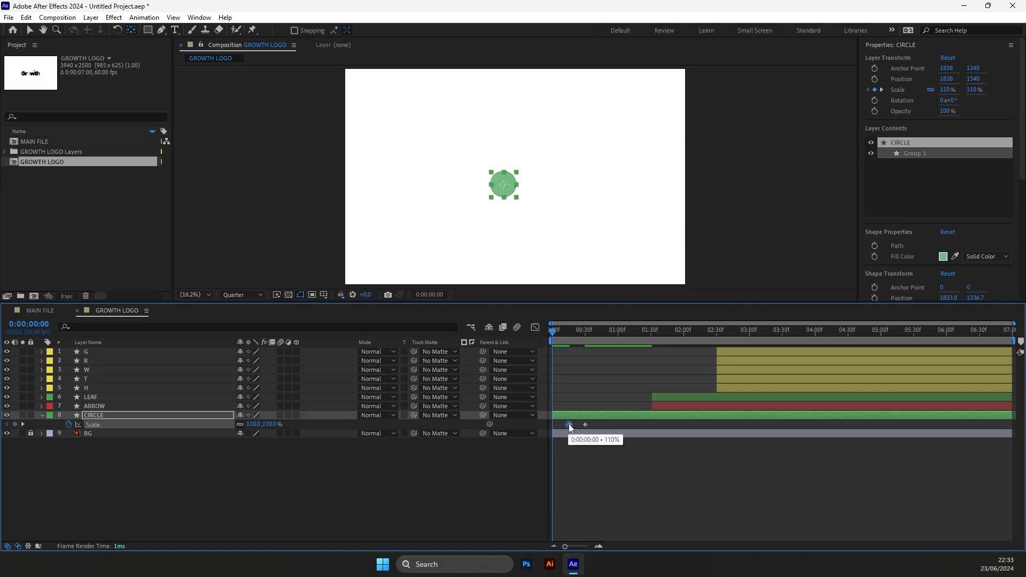
{"action": "double_click", "coordinate": [252, 424]}
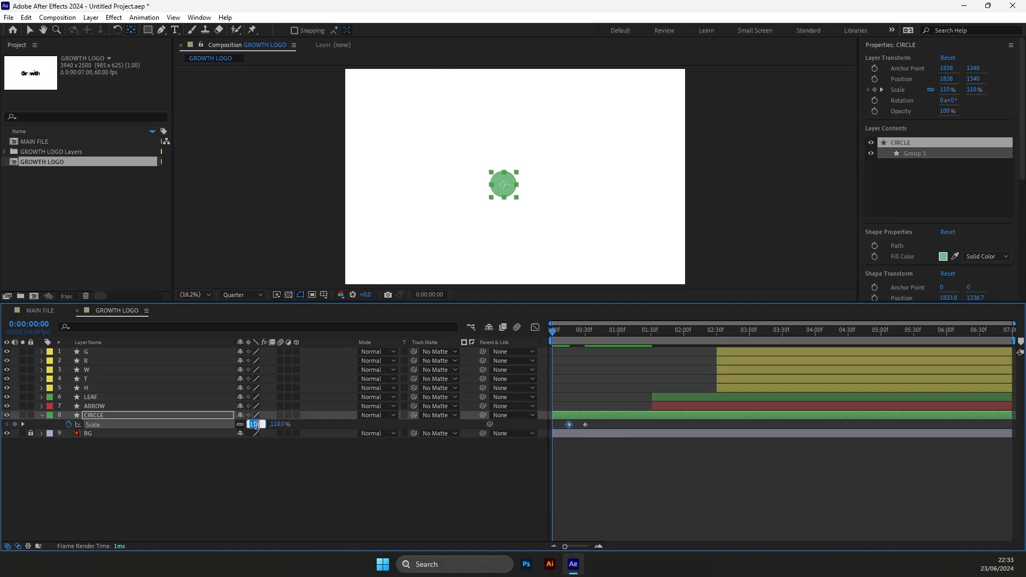
{"action": "type", "text": "0.0"}
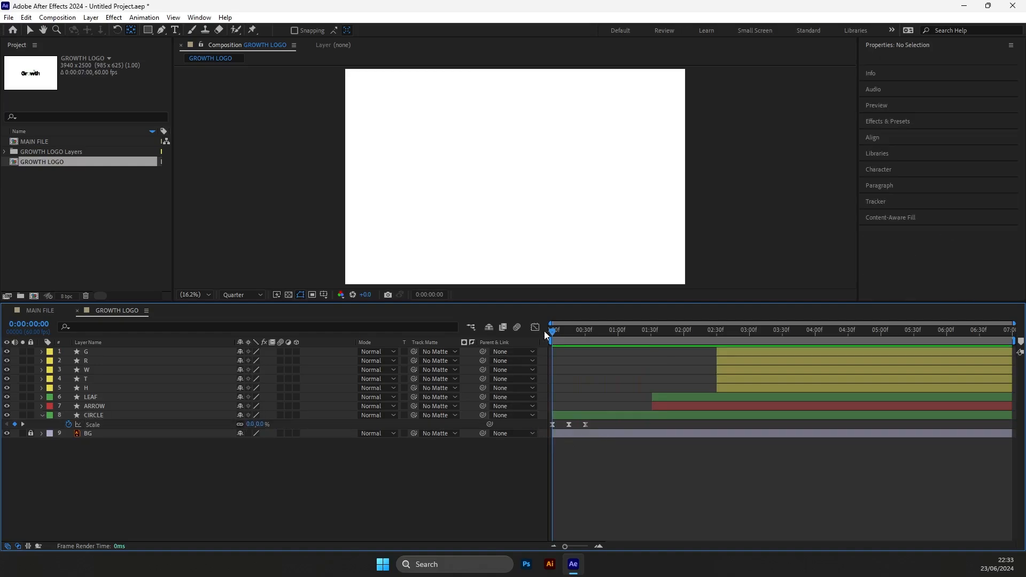
{"action": "left_click", "coordinate": [618, 329]}
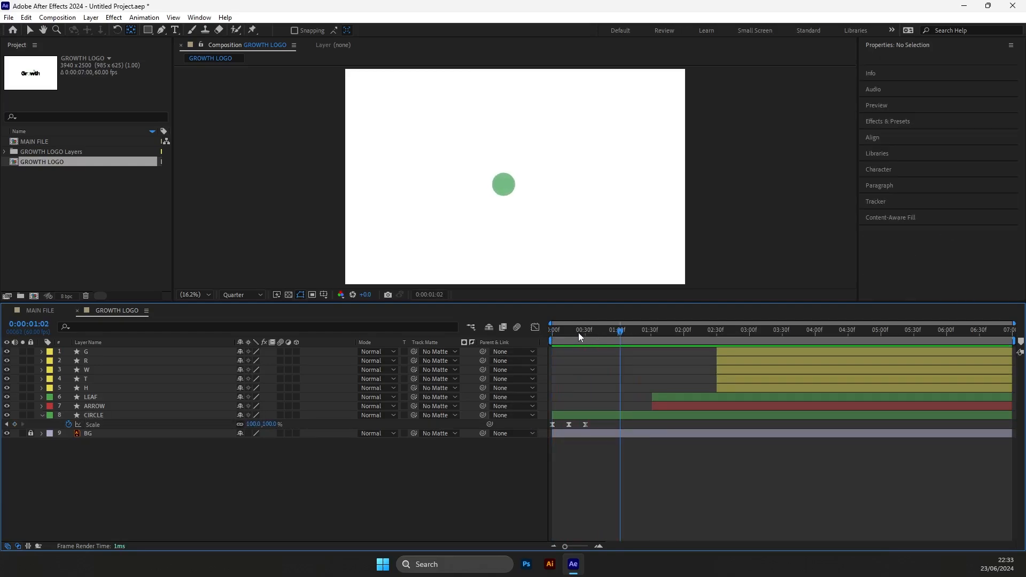
Step: Add three ARROW Position keyframes and ease their speed curves in the Graph Editor
{"action": "left_click", "coordinate": [93, 406]}
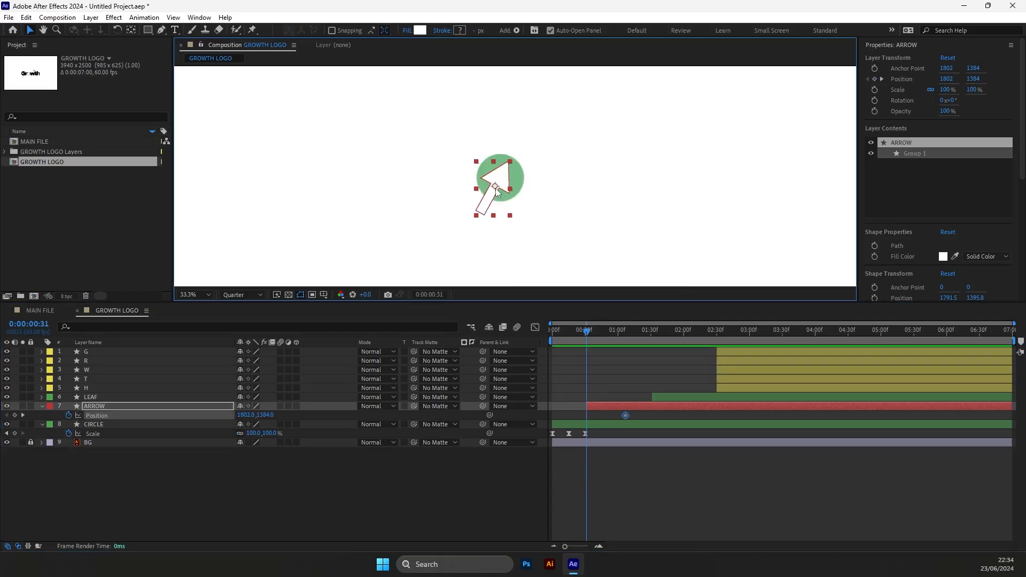
{"action": "left_click", "coordinate": [190, 295]}
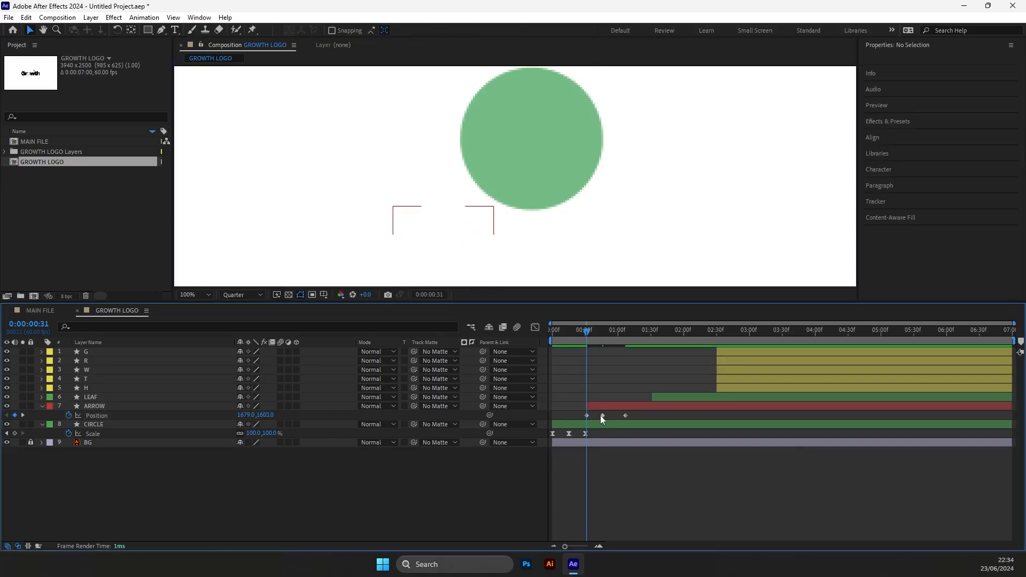
{"action": "left_click", "coordinate": [94, 405]}
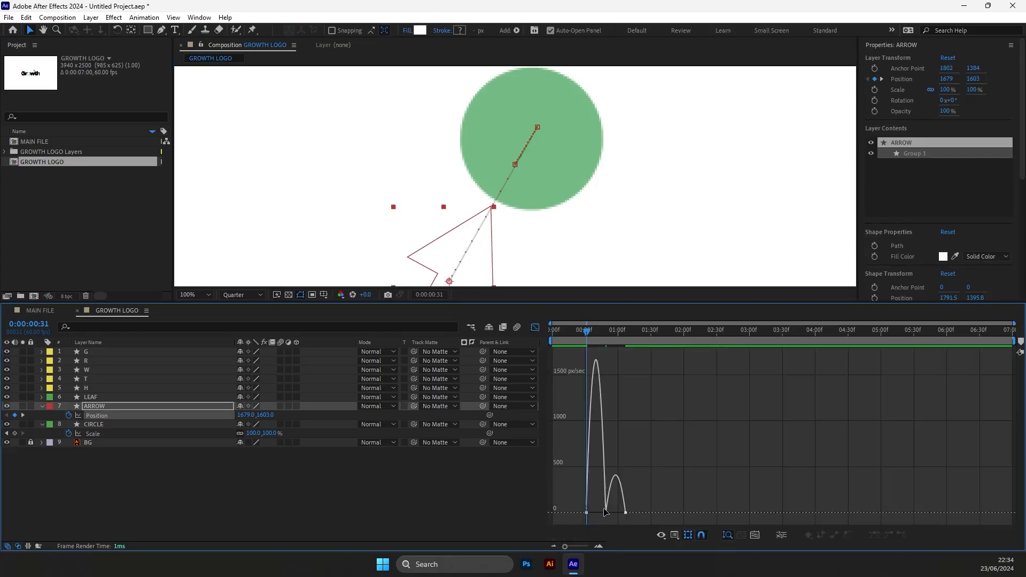
{"action": "left_click", "coordinate": [587, 514]}
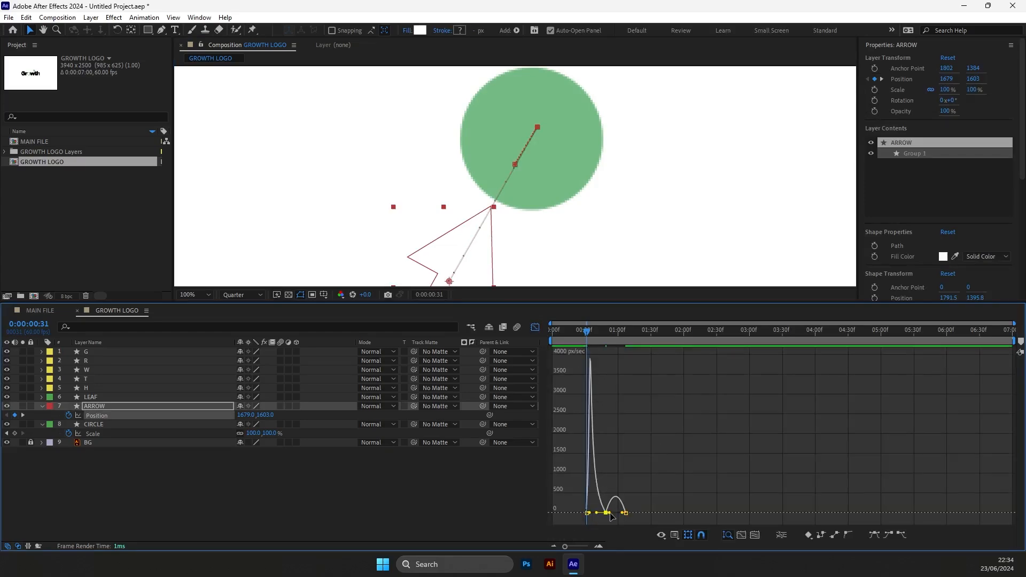
{"action": "left_click", "coordinate": [551, 330]}
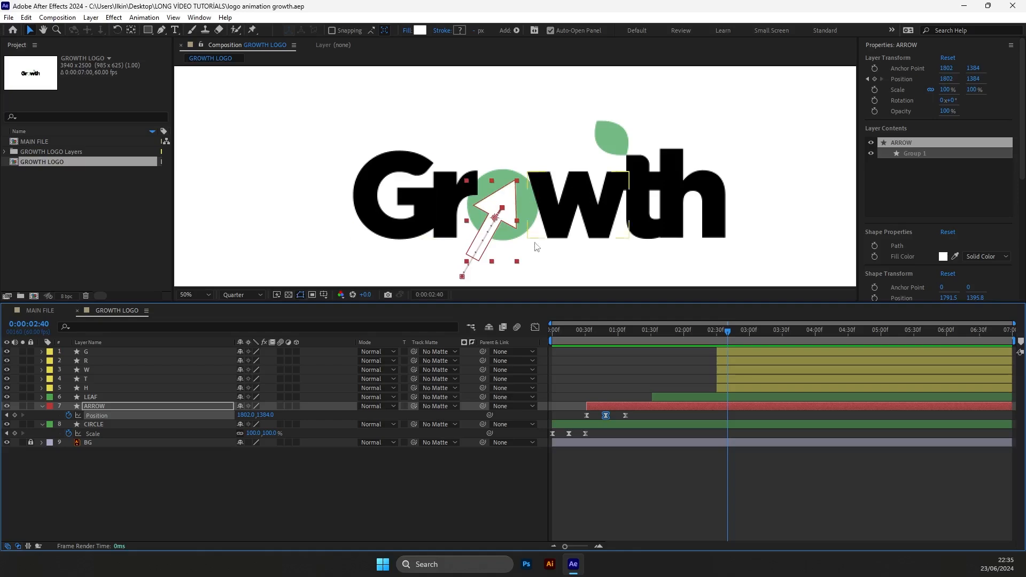
Step: Hide the letter layers, keyframe the circle's position, and open its speed graph
{"action": "left_click", "coordinate": [551, 329]}
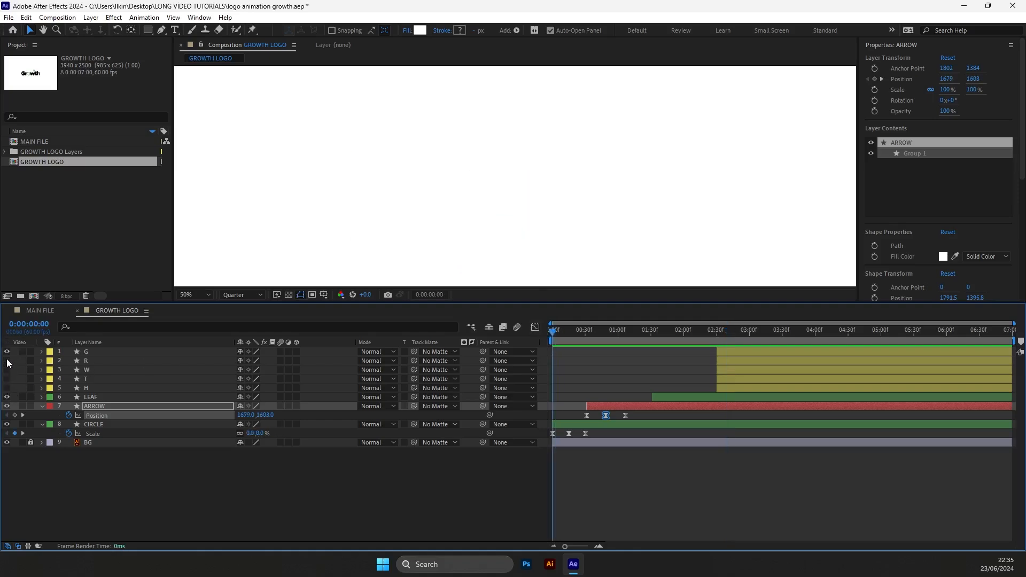
{"action": "left_click", "coordinate": [91, 397]}
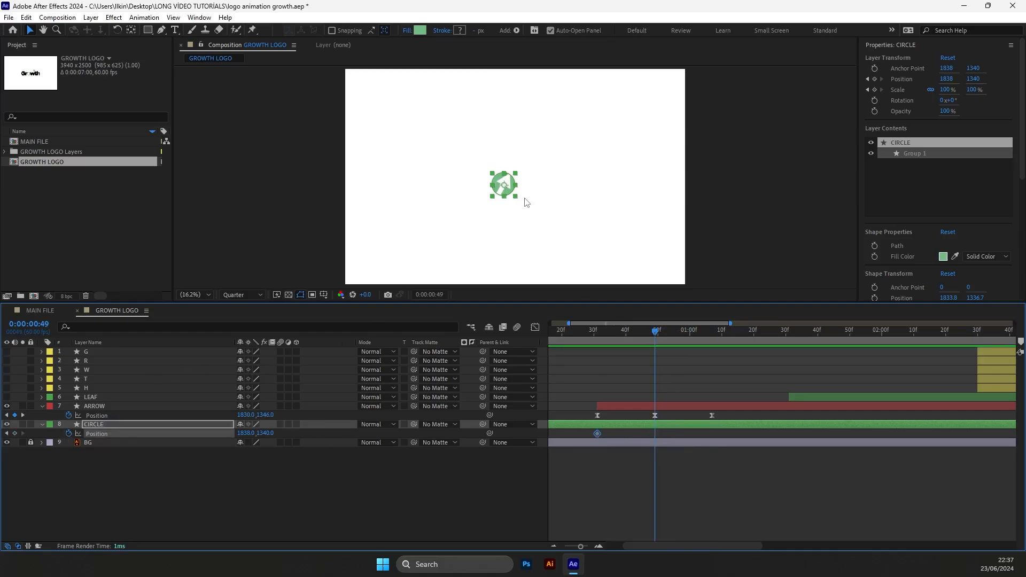
{"action": "left_click", "coordinate": [712, 329]}
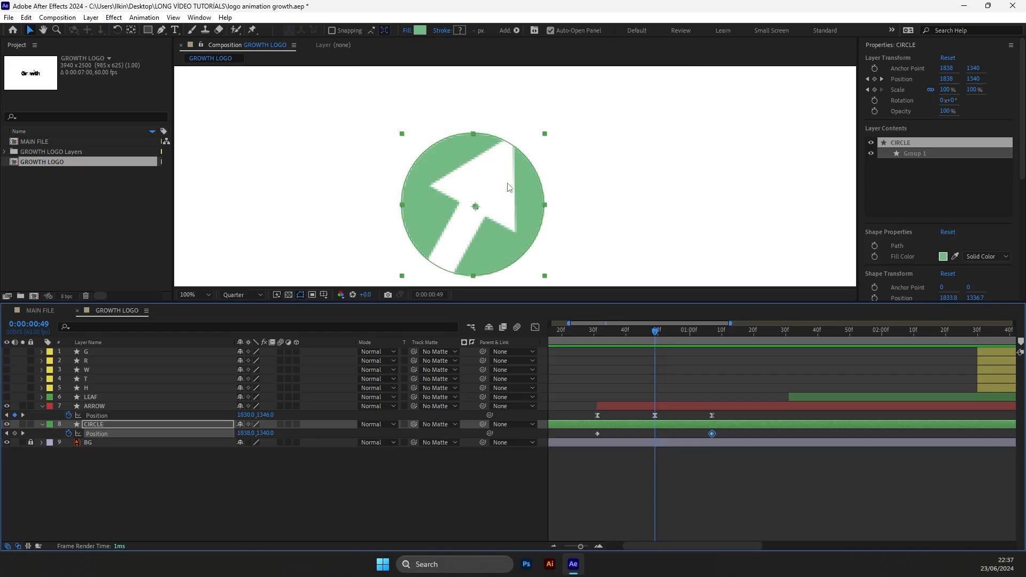
{"action": "mouse_move", "coordinate": [507, 178]}
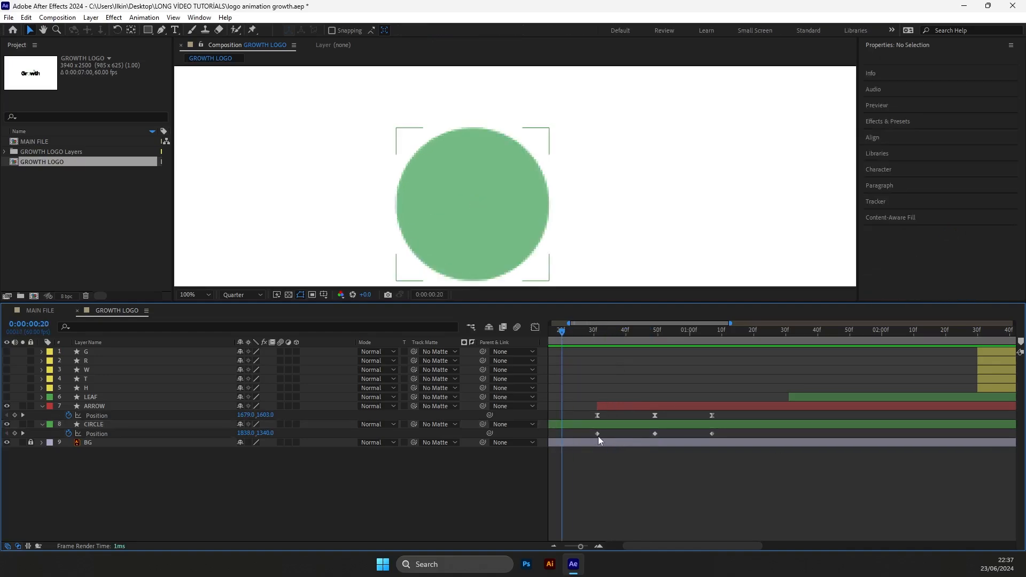
{"action": "left_click", "coordinate": [93, 424]}
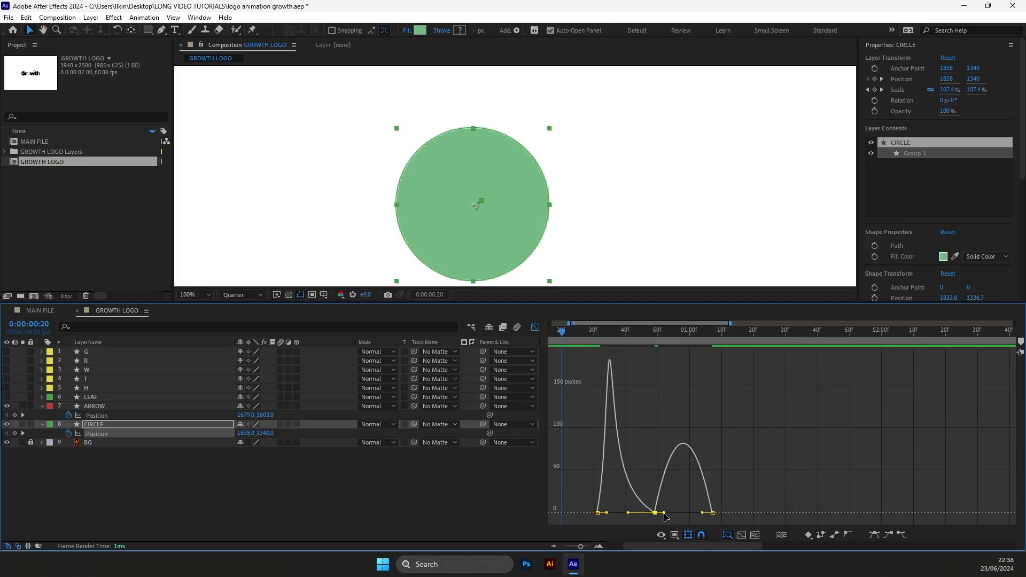
{"action": "left_click", "coordinate": [534, 327]}
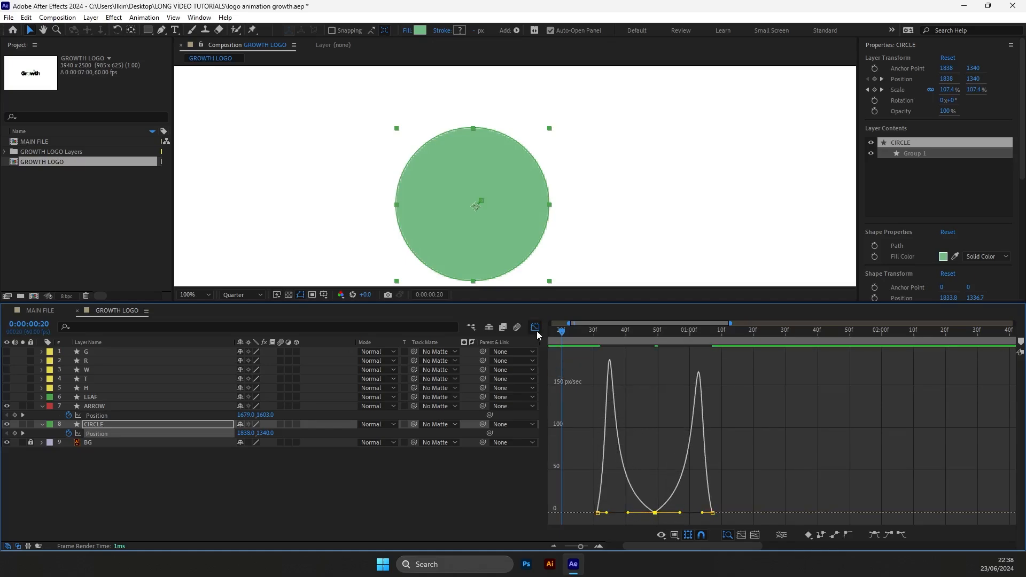
{"action": "left_click", "coordinate": [536, 327]}
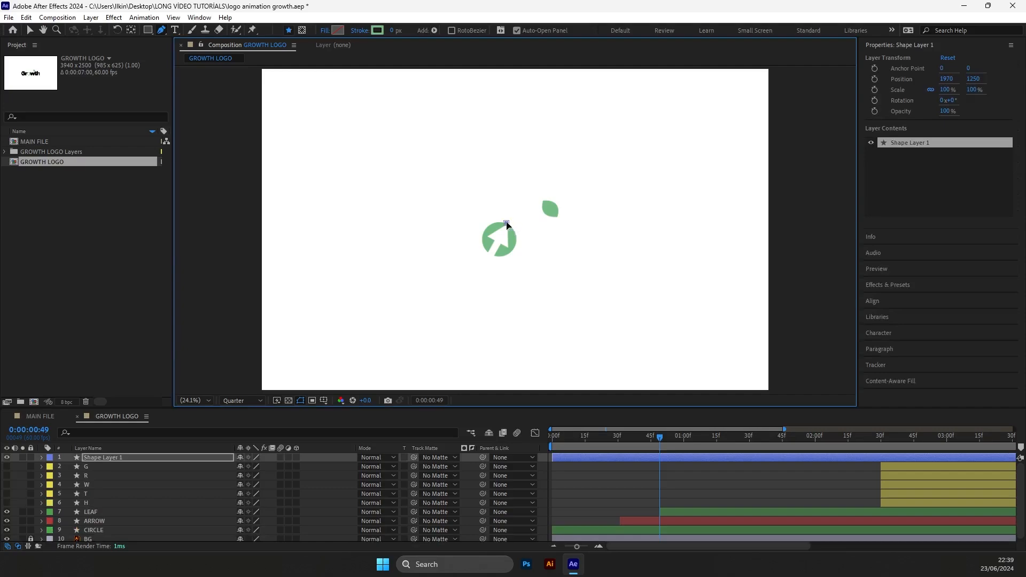
{"action": "mouse_move", "coordinate": [599, 152]}
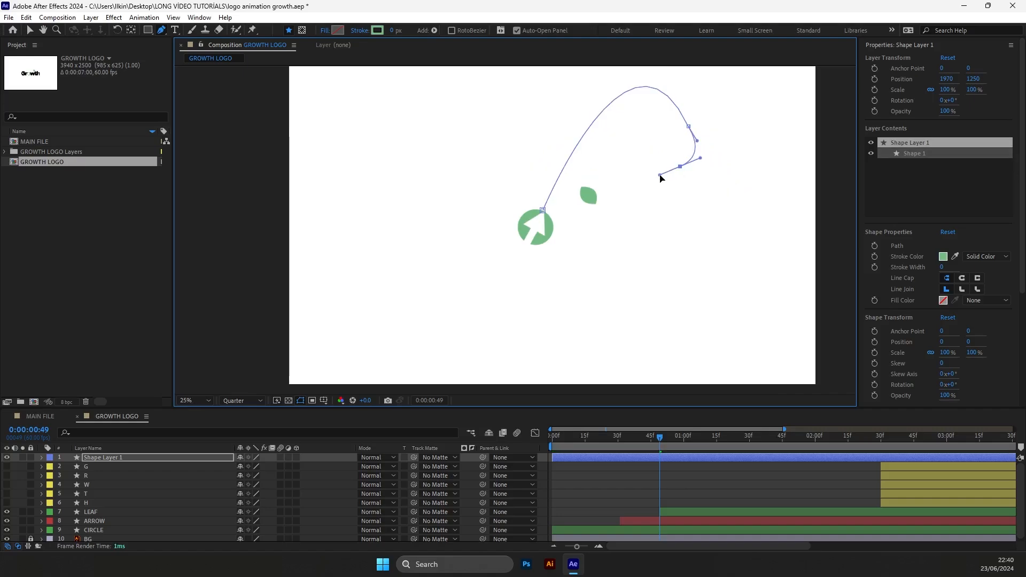
{"action": "mouse_move", "coordinate": [623, 188]}
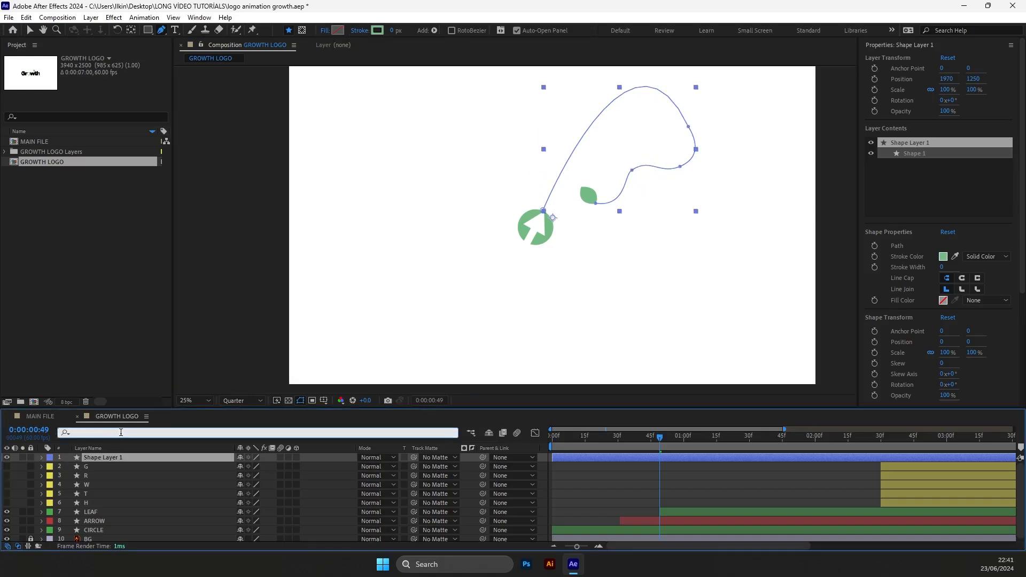
Step: Search 'path', select the drawn curve's Path property, collapse the shape layer, and select LEAF
{"action": "type", "text": "path"}
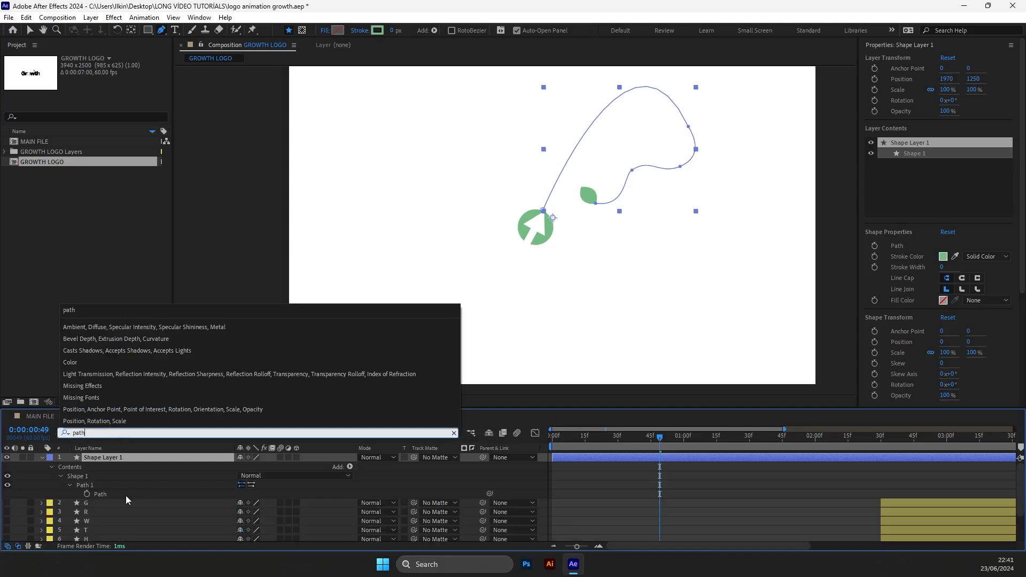
{"action": "left_click", "coordinate": [100, 494]}
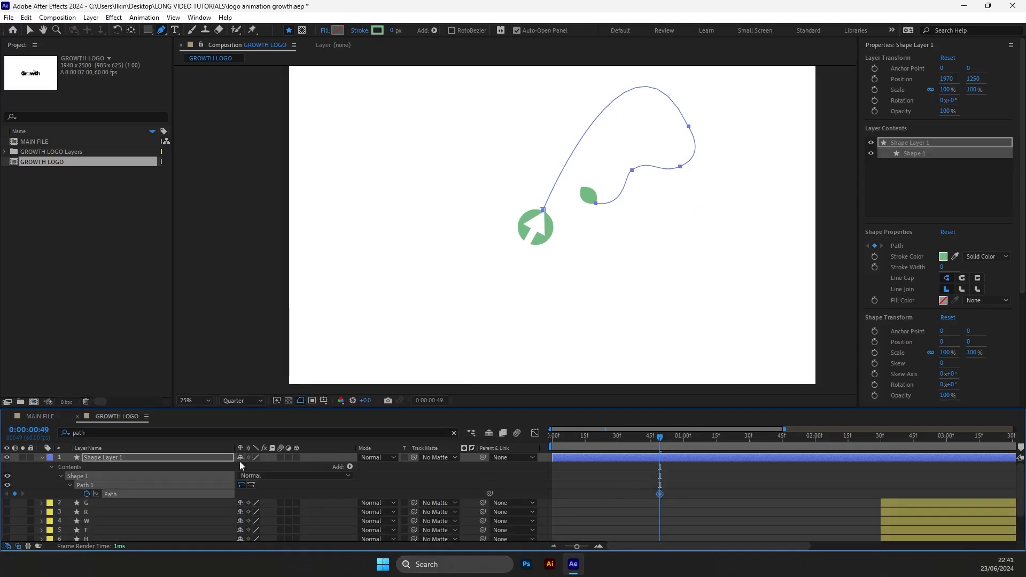
{"action": "left_click", "coordinate": [42, 457]}
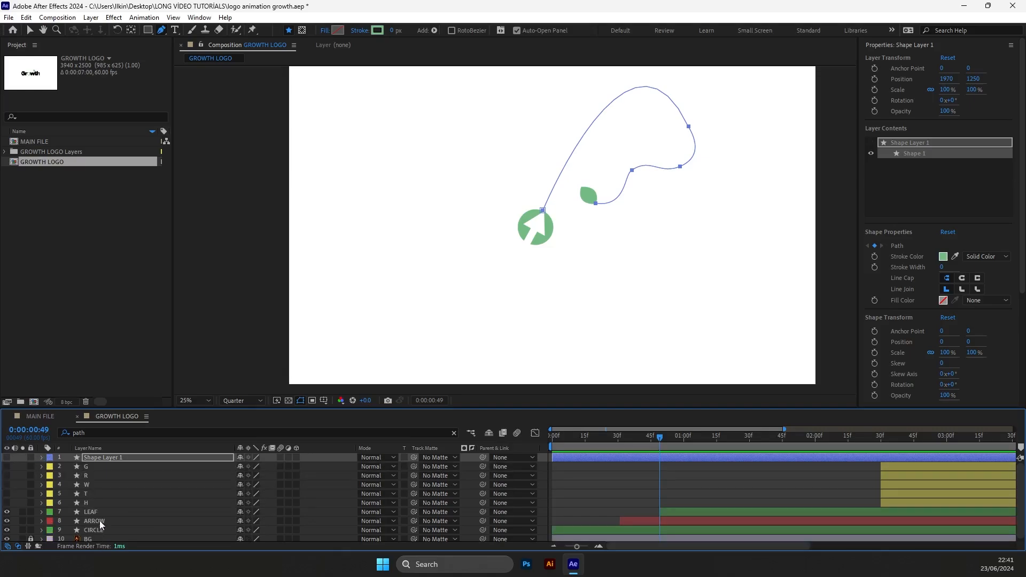
{"action": "left_click", "coordinate": [91, 513]}
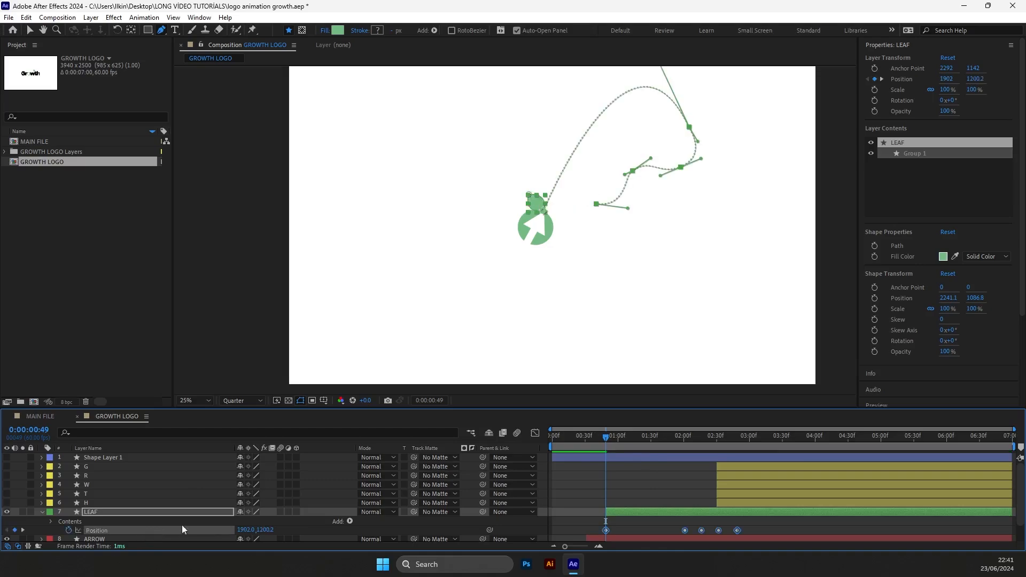
{"action": "mouse_move", "coordinate": [606, 442]}
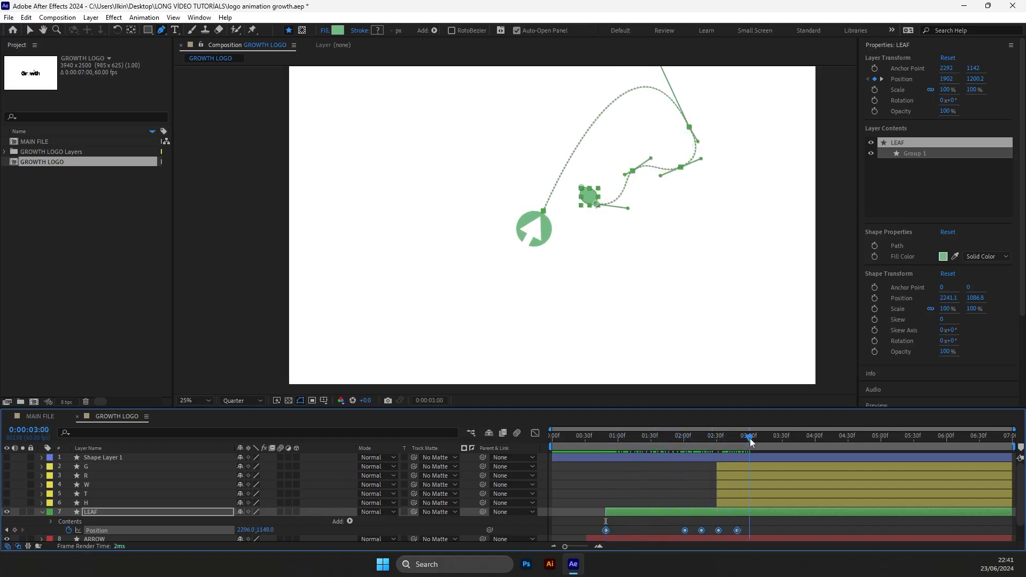
Step: Preview the leaf's flight by jumping to later times along its path
{"action": "left_click", "coordinate": [654, 435]}
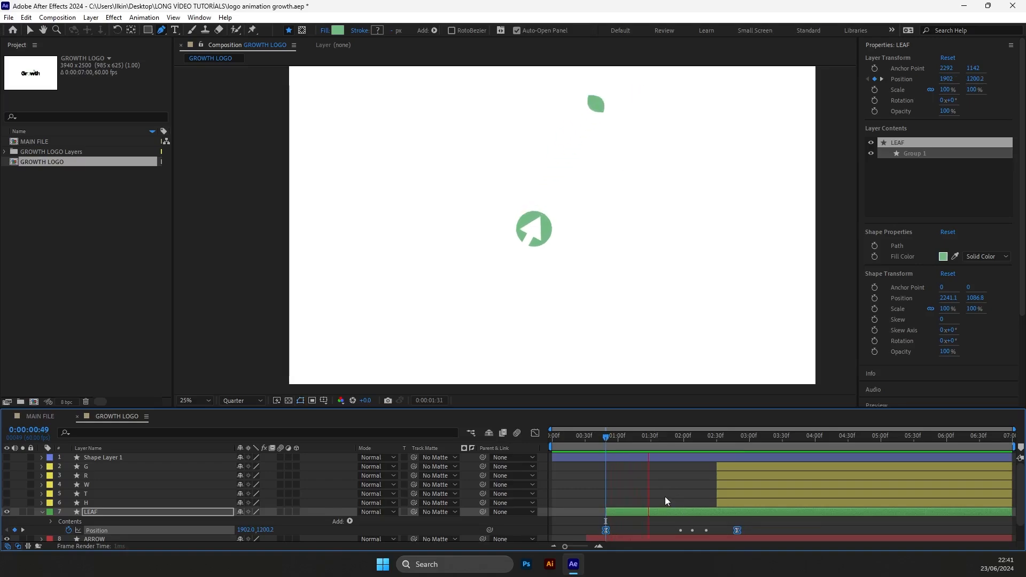
{"action": "left_click", "coordinate": [767, 436]}
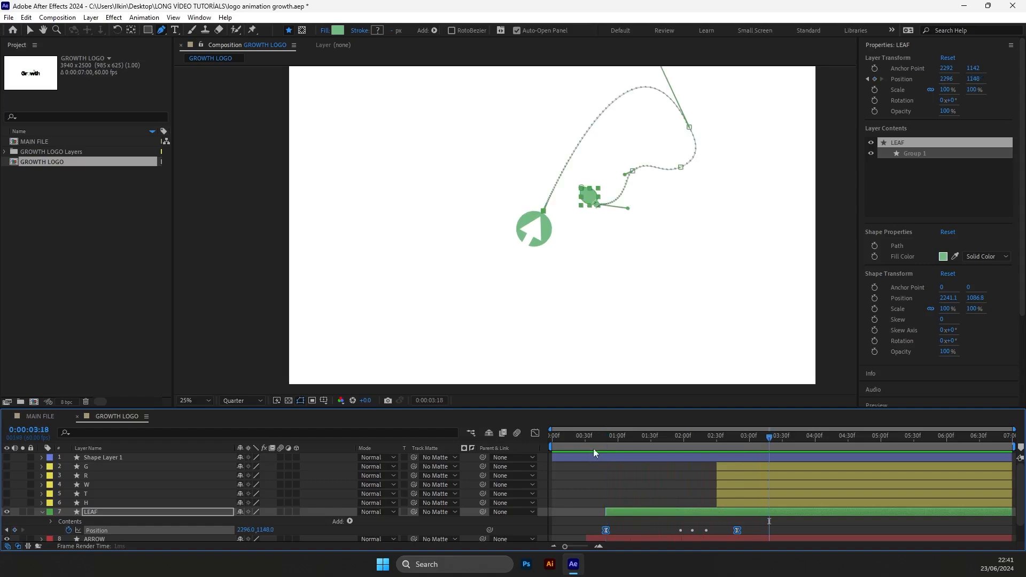
{"action": "left_click", "coordinate": [605, 436]}
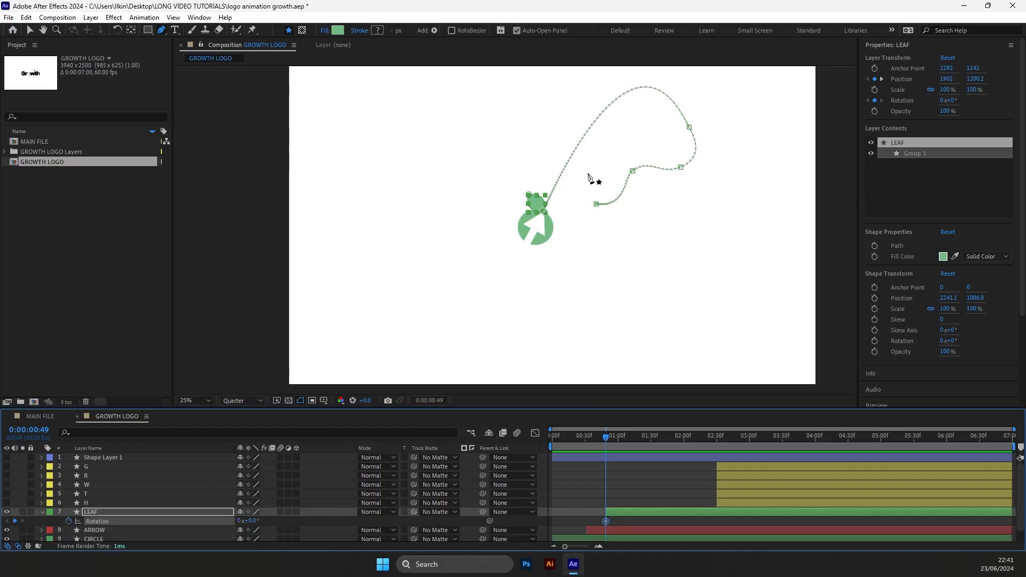
{"action": "mouse_move", "coordinate": [624, 362]}
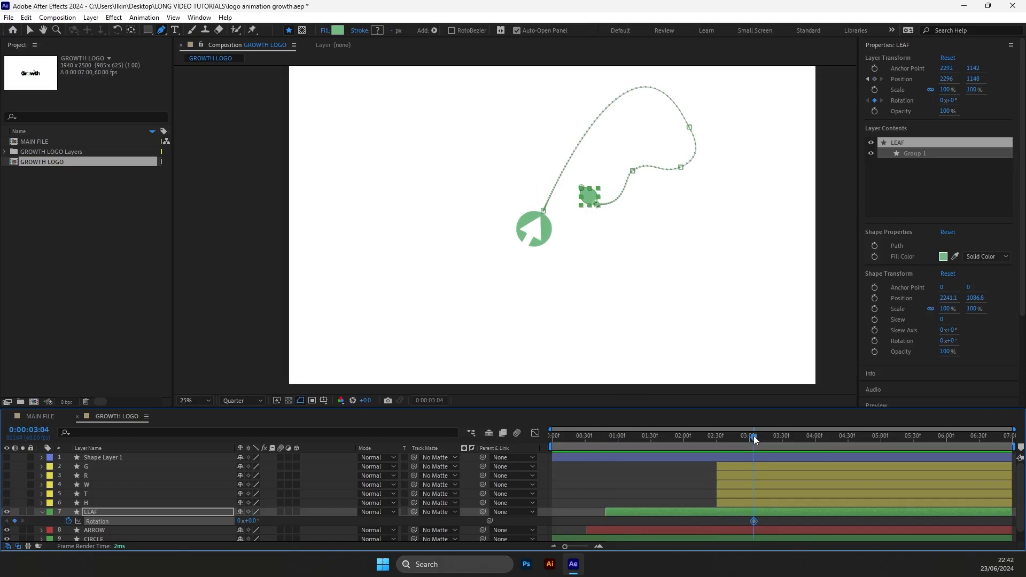
Step: Jump to the flight's end, then check the leaf partway through its spin
{"action": "left_click", "coordinate": [732, 435]}
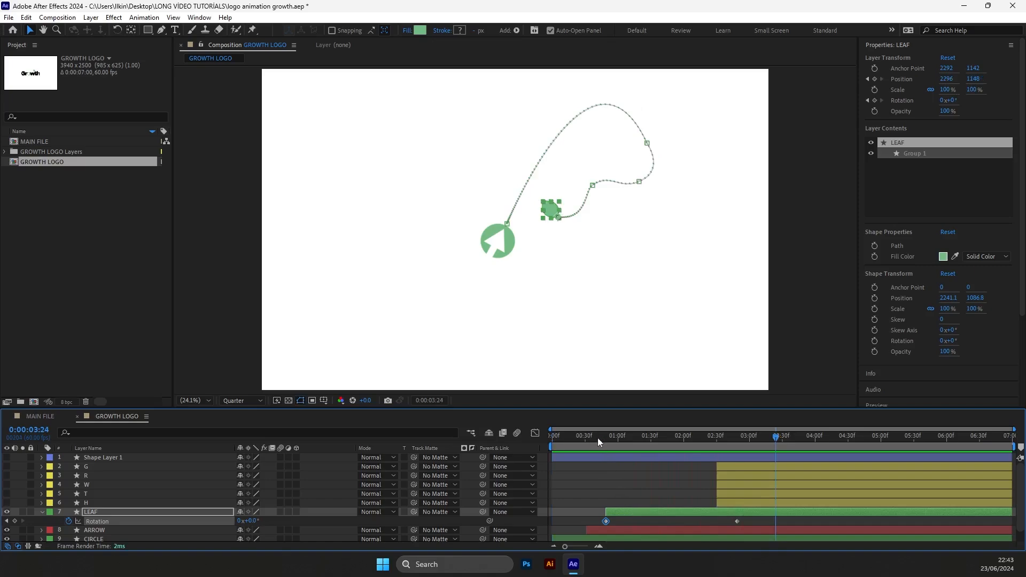
{"action": "left_click", "coordinate": [642, 435]}
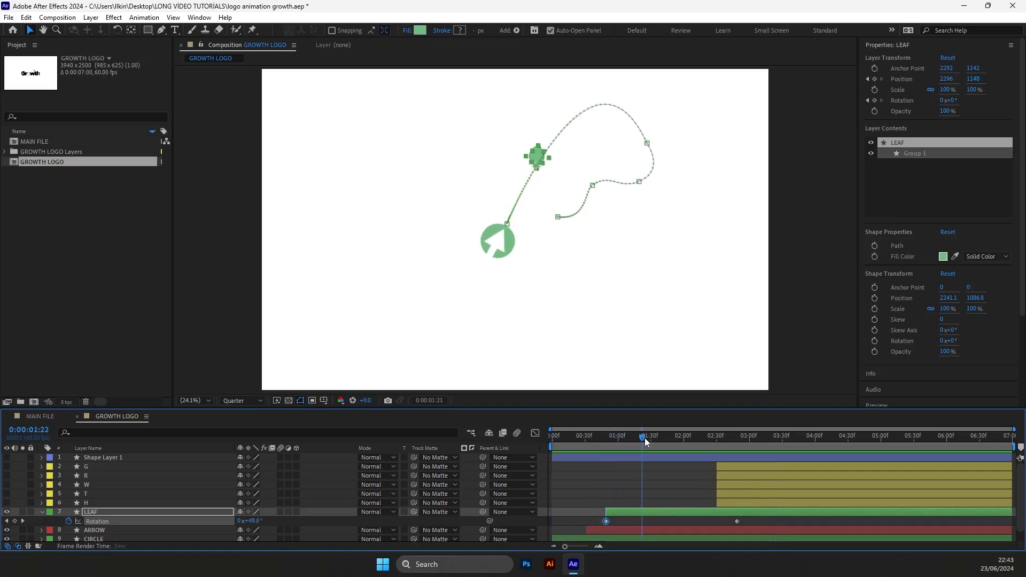
{"action": "left_click", "coordinate": [658, 436]}
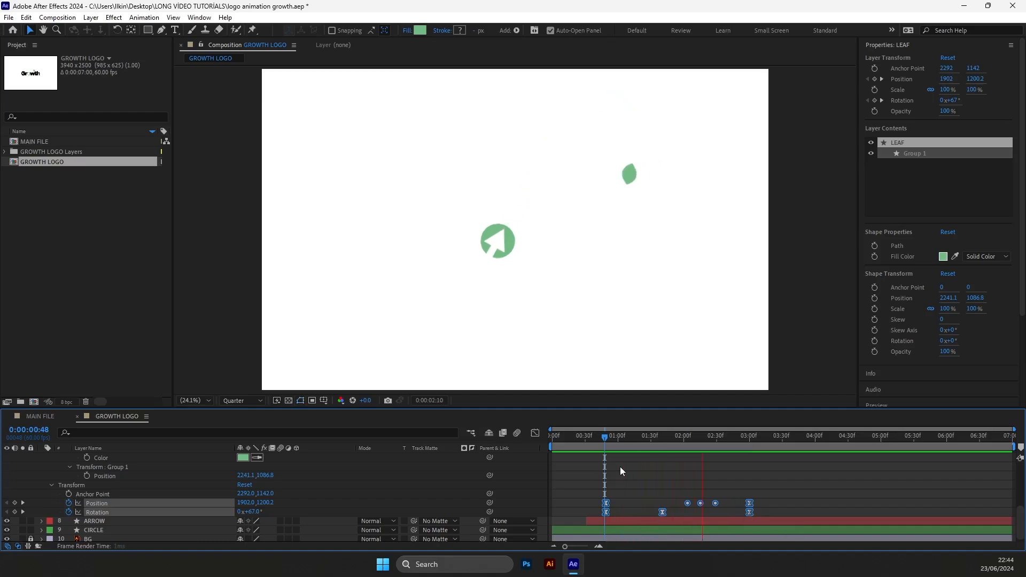
Step: Select the leaf's final Position and Rotation keyframes at the end of its flight
{"action": "left_click", "coordinate": [782, 435]}
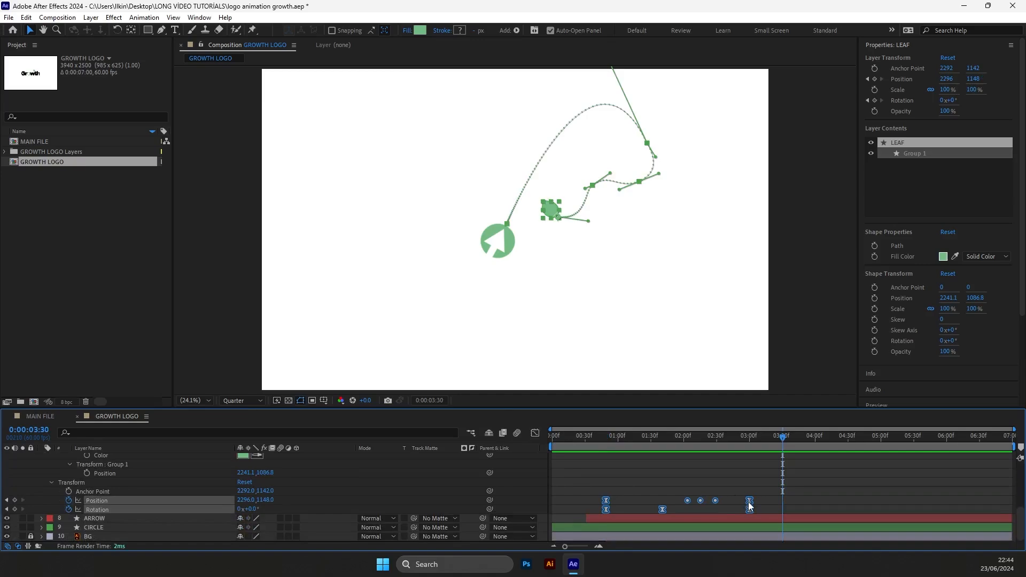
Step: Toggle the Graph Editor to shape the leaf's Position speed curve, then return to the timeline
{"action": "left_click", "coordinate": [534, 434]}
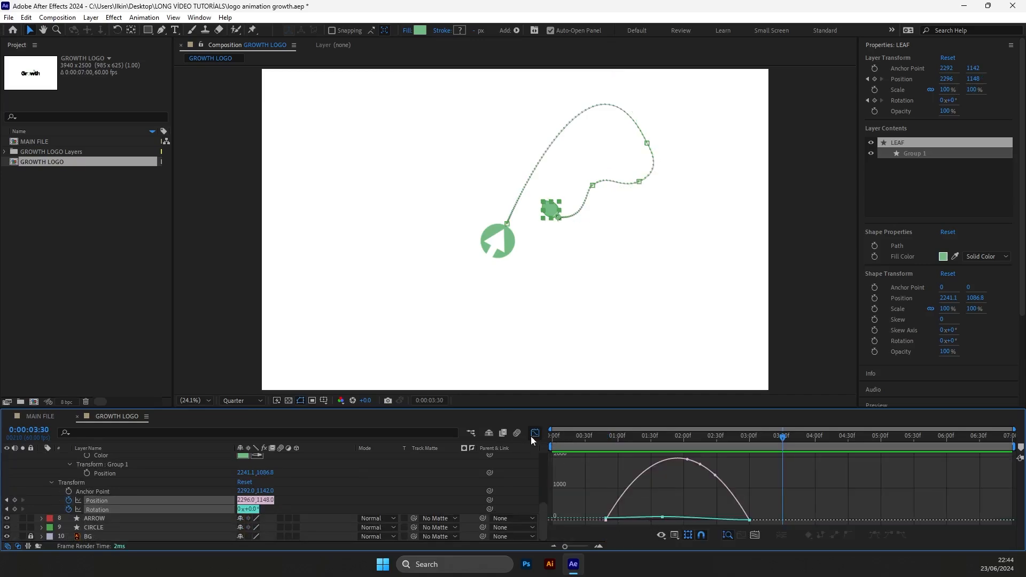
{"action": "left_click", "coordinate": [535, 433]}
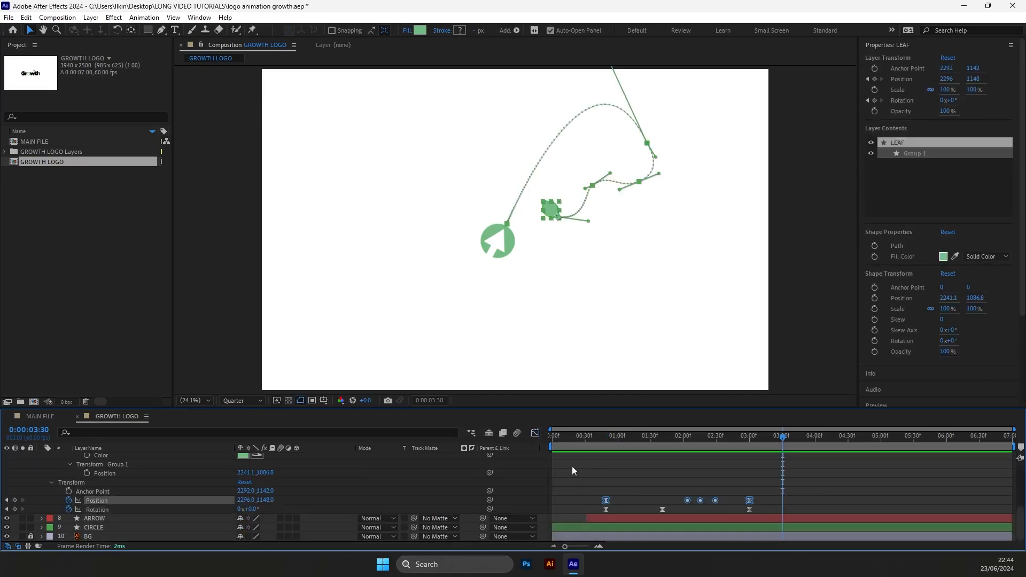
{"action": "left_click", "coordinate": [534, 433]}
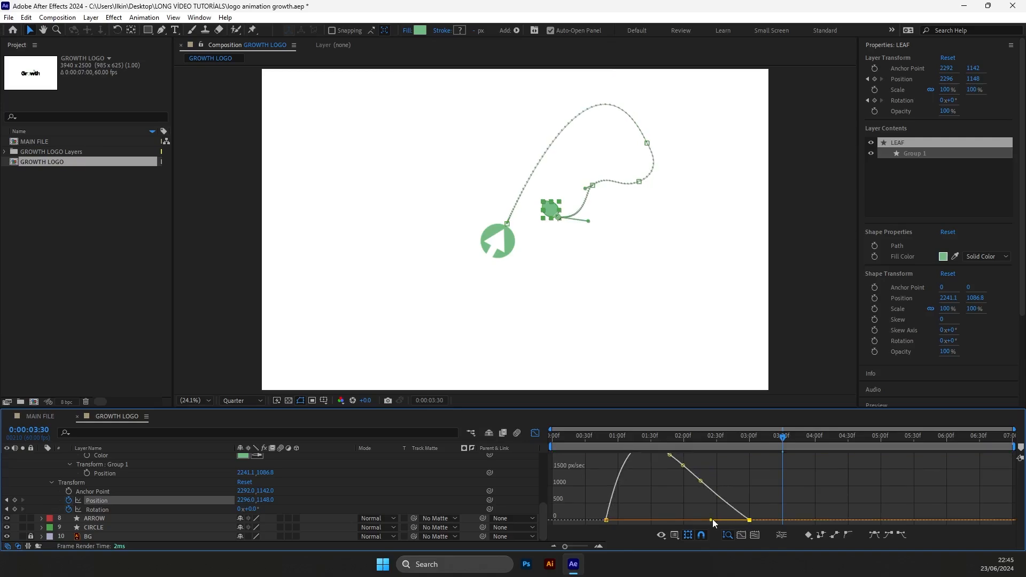
{"action": "left_click", "coordinate": [569, 435]}
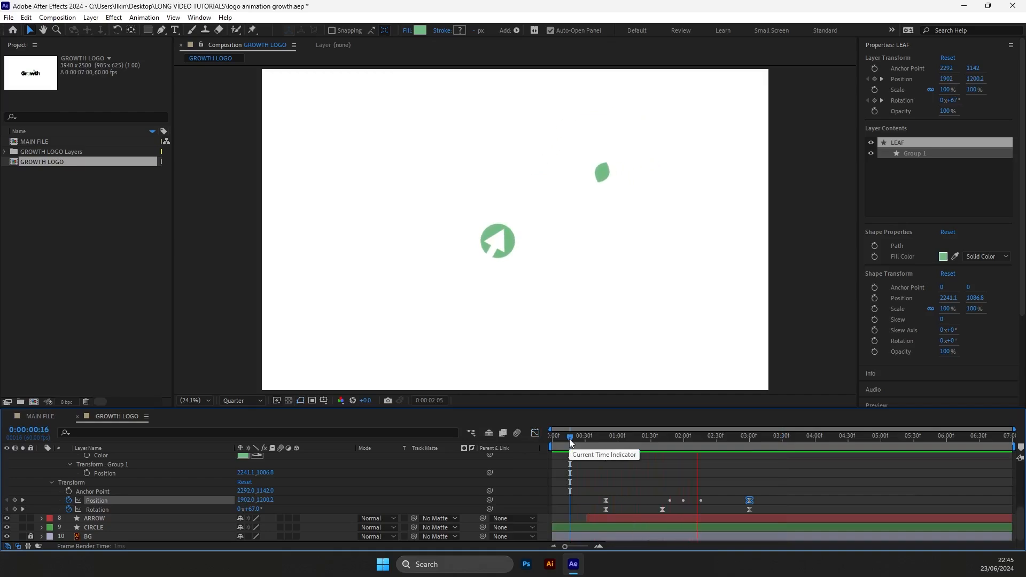
Step: Scrub past the leaf's landing and back to the start, then collapse the LEAF layer
{"action": "left_click", "coordinate": [815, 435]}
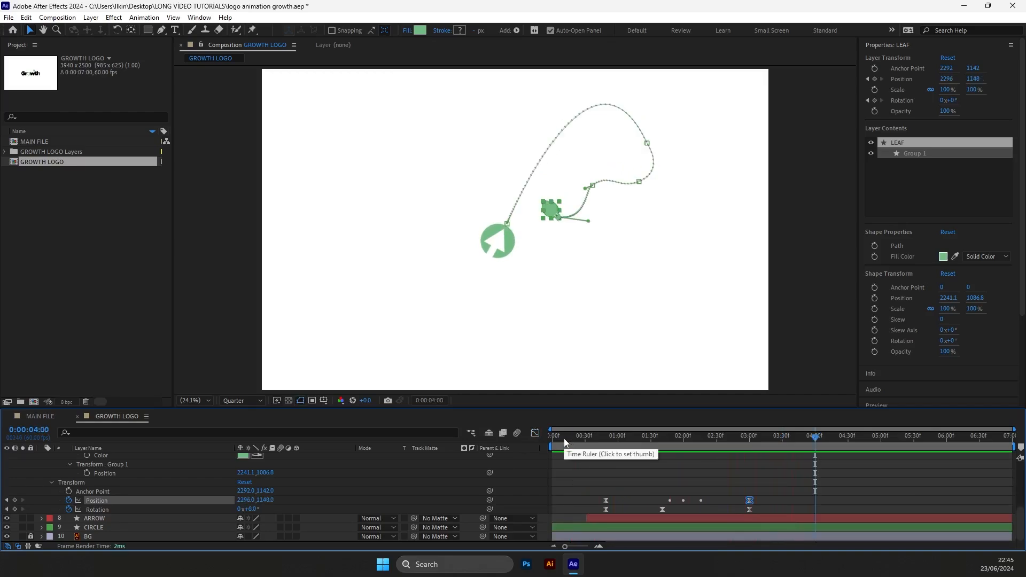
{"action": "left_click", "coordinate": [562, 435]}
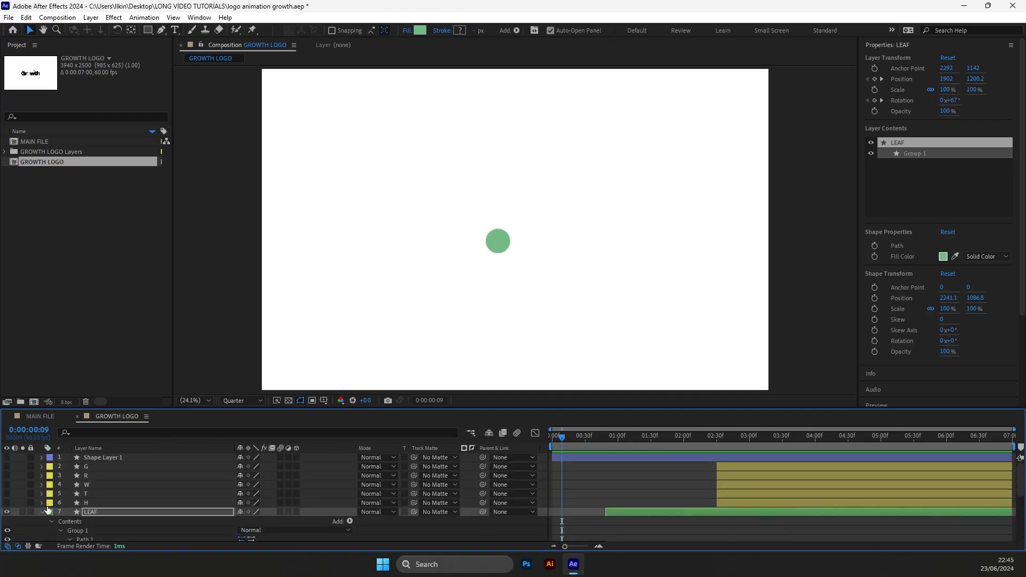
{"action": "left_click", "coordinate": [42, 512]}
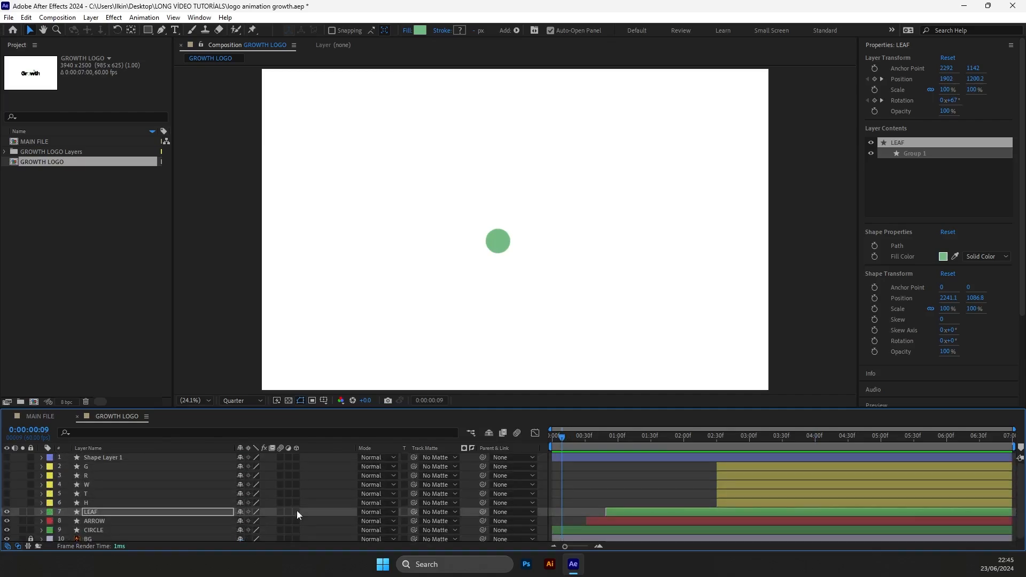